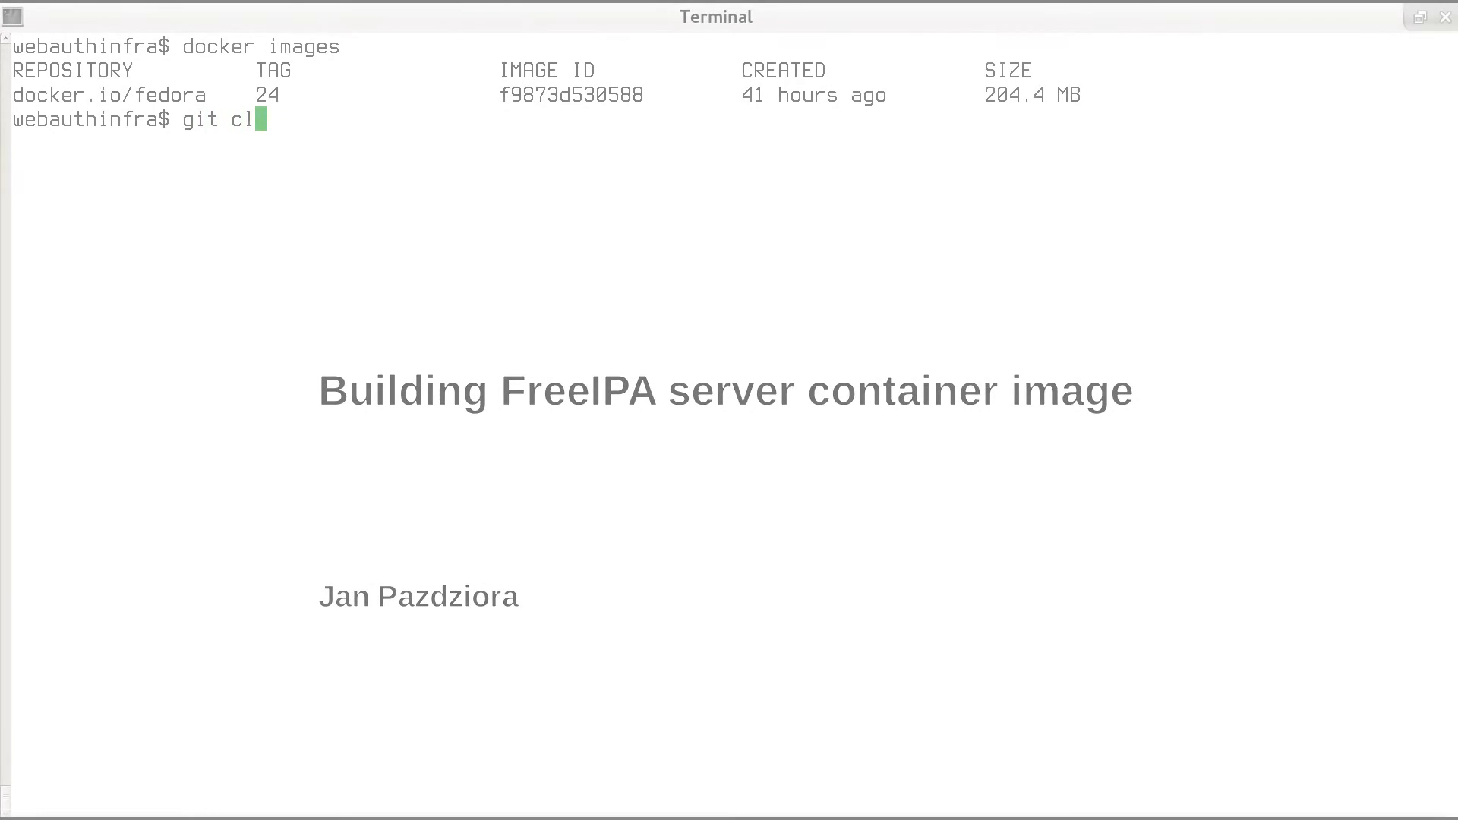
Run docker build -t freeipa… to start building the FreeIPA server image from the cloned repository
{"action": "type", "text": "dock"}
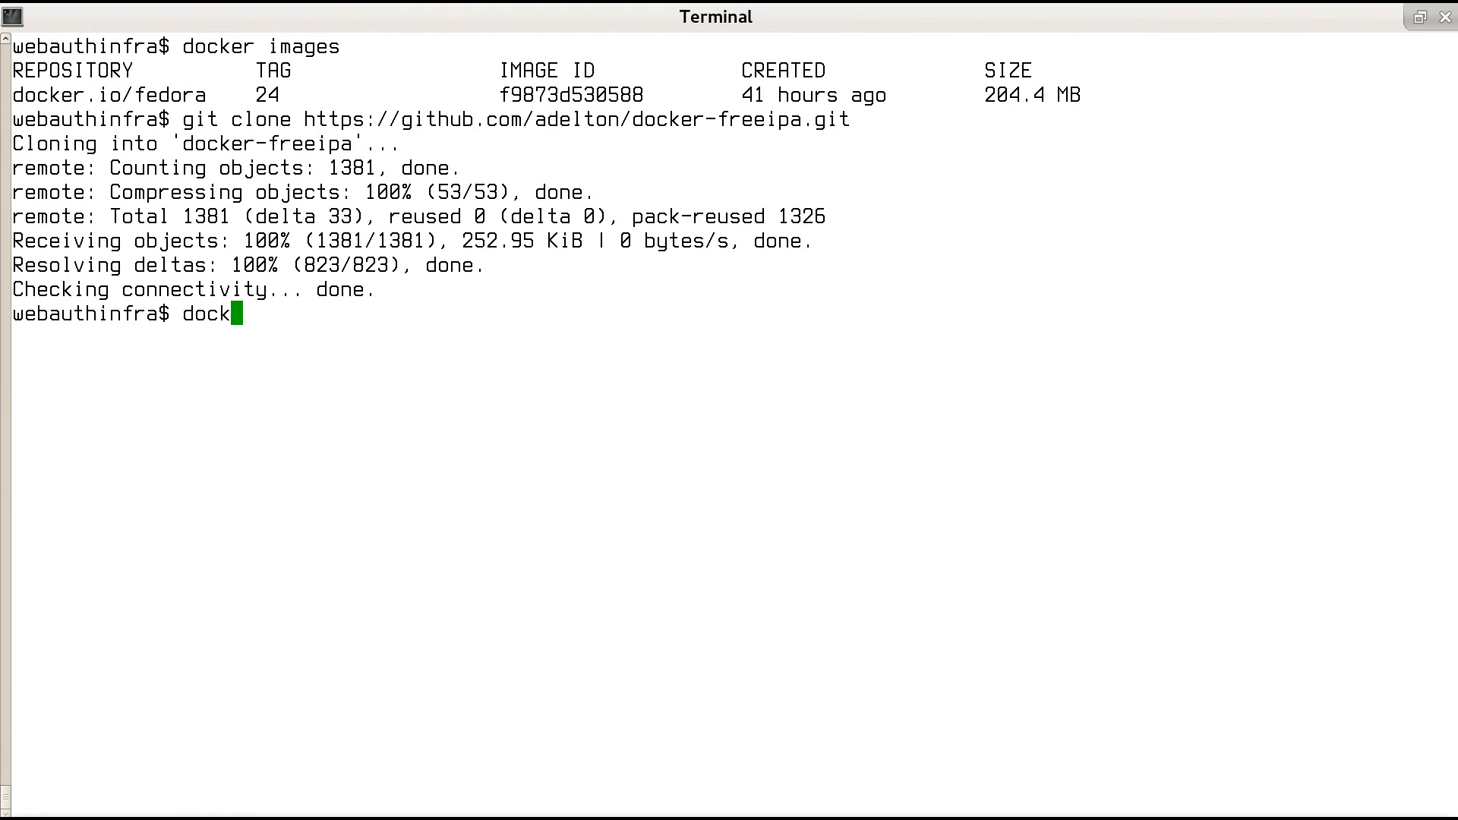
{"action": "type", "text": "er build -t freeip"}
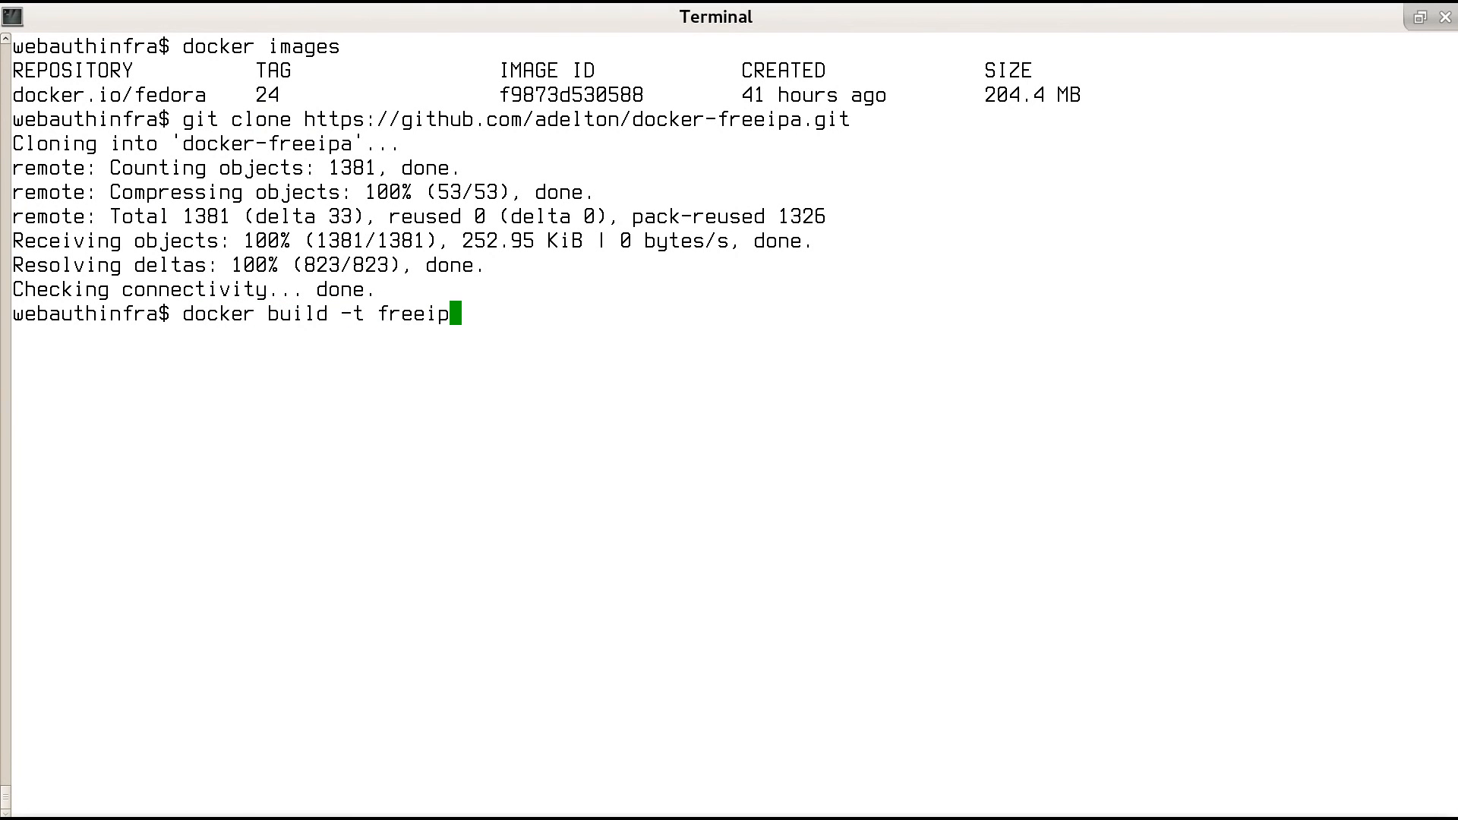
{"action": "key", "text": "Return"}
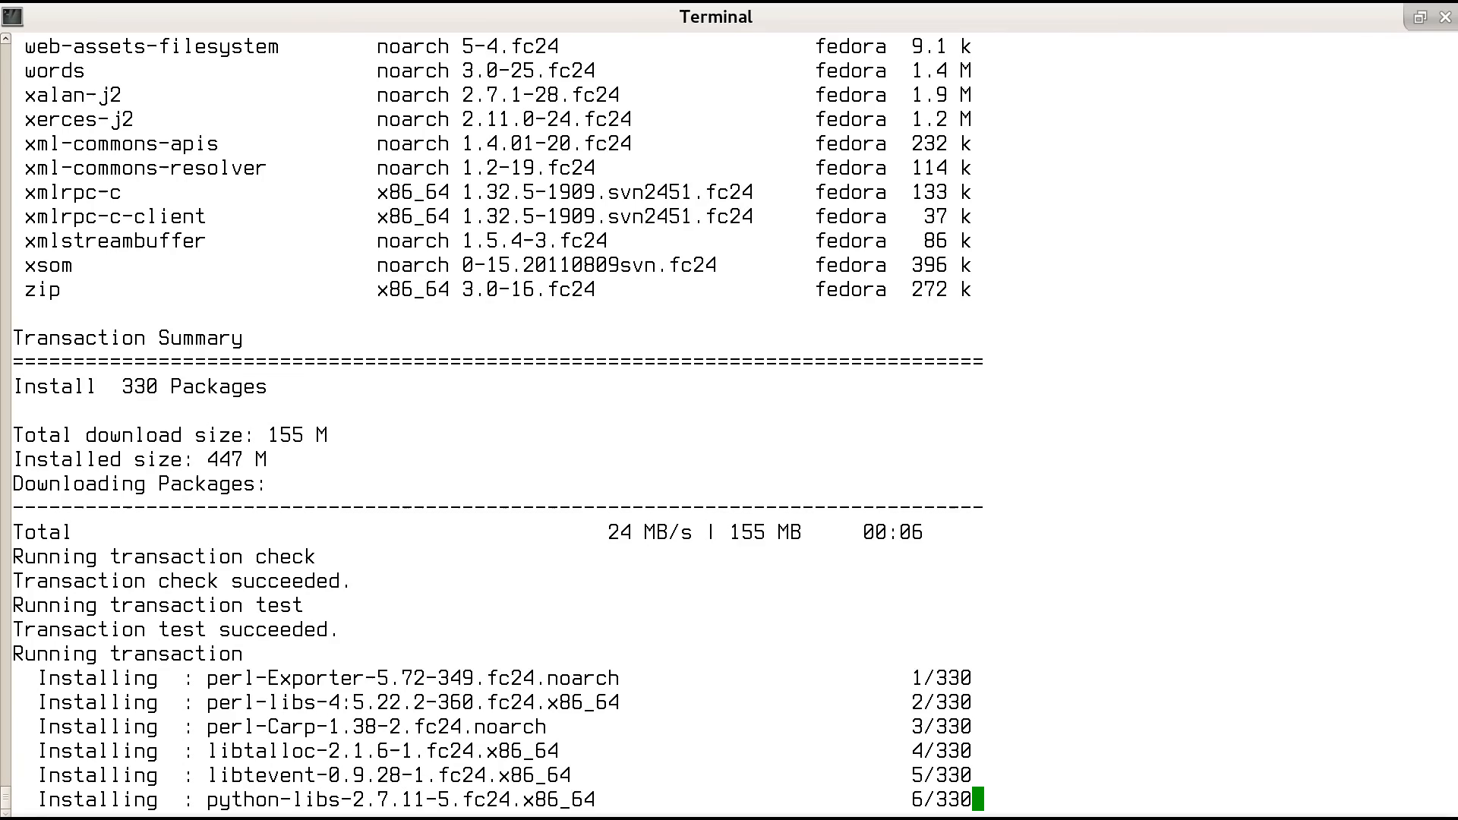
Scroll through the dnf install output as all 330 packages are installed and verified to Complete!
{"action": "scroll", "scroll_direction": "down", "scroll_amount": 3}
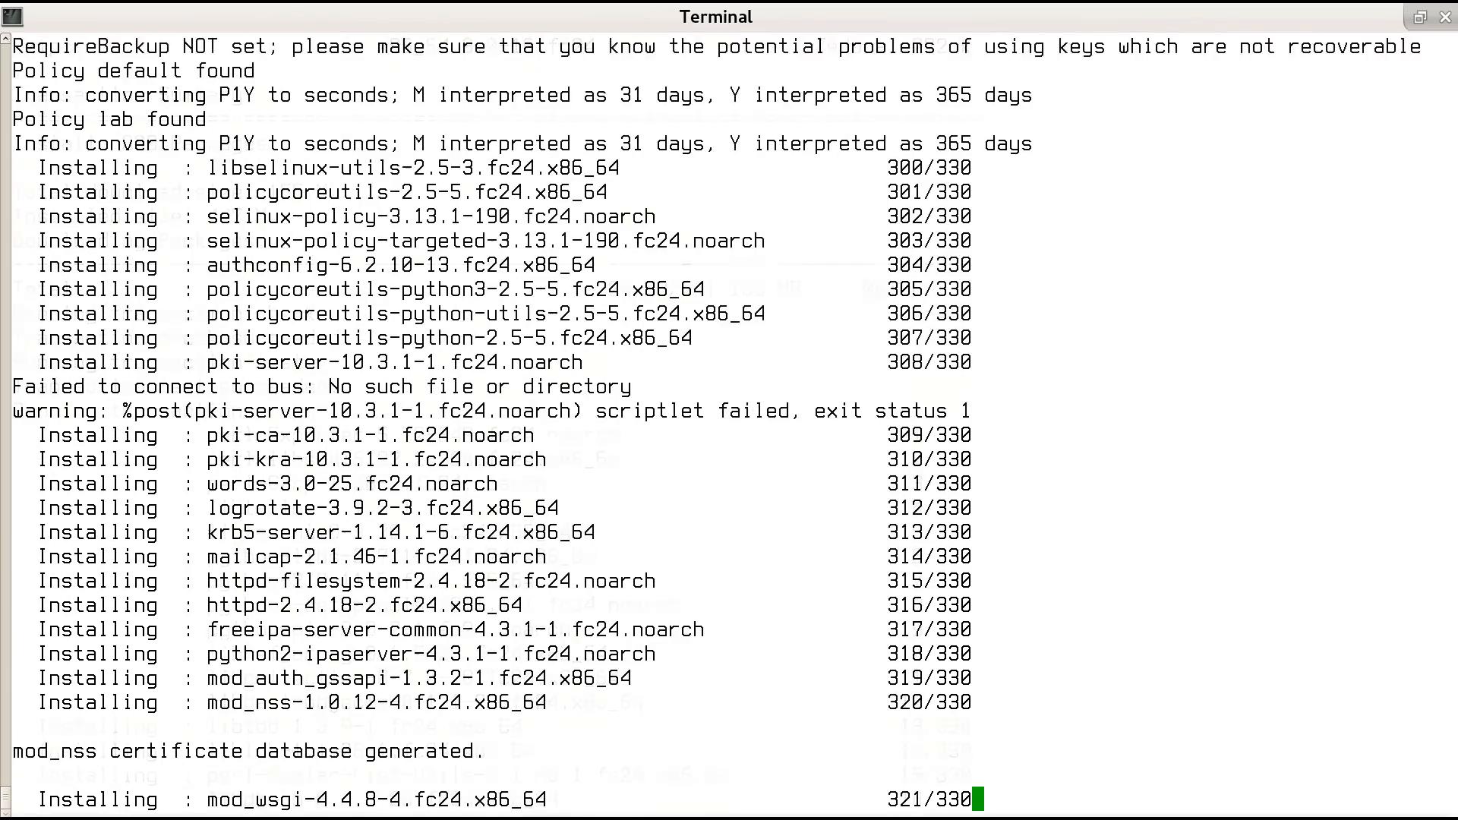
{"action": "scroll", "scroll_direction": "down", "scroll_amount": 3}
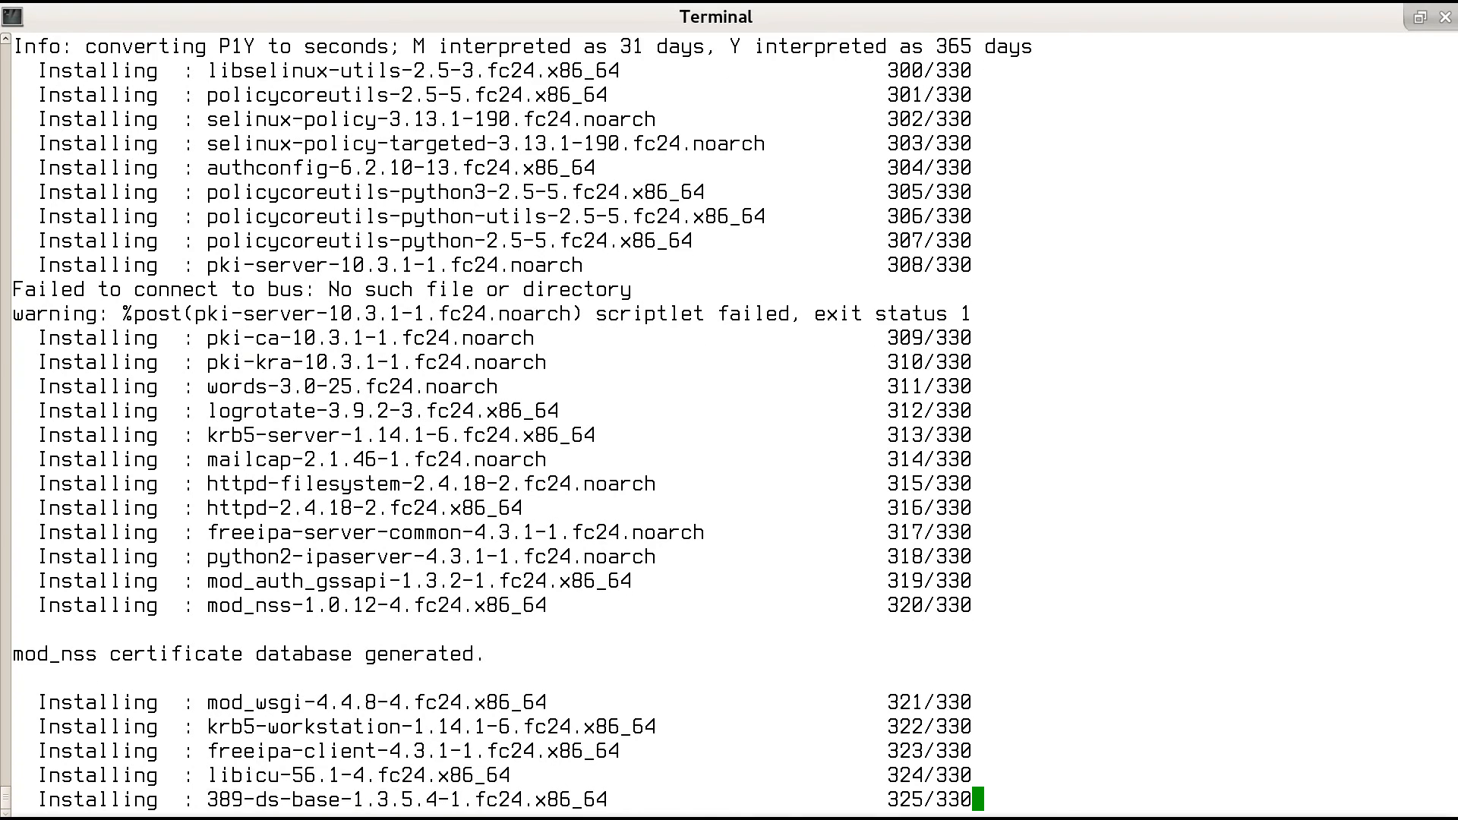
{"action": "scroll", "scroll_direction": "down", "scroll_amount": 3}
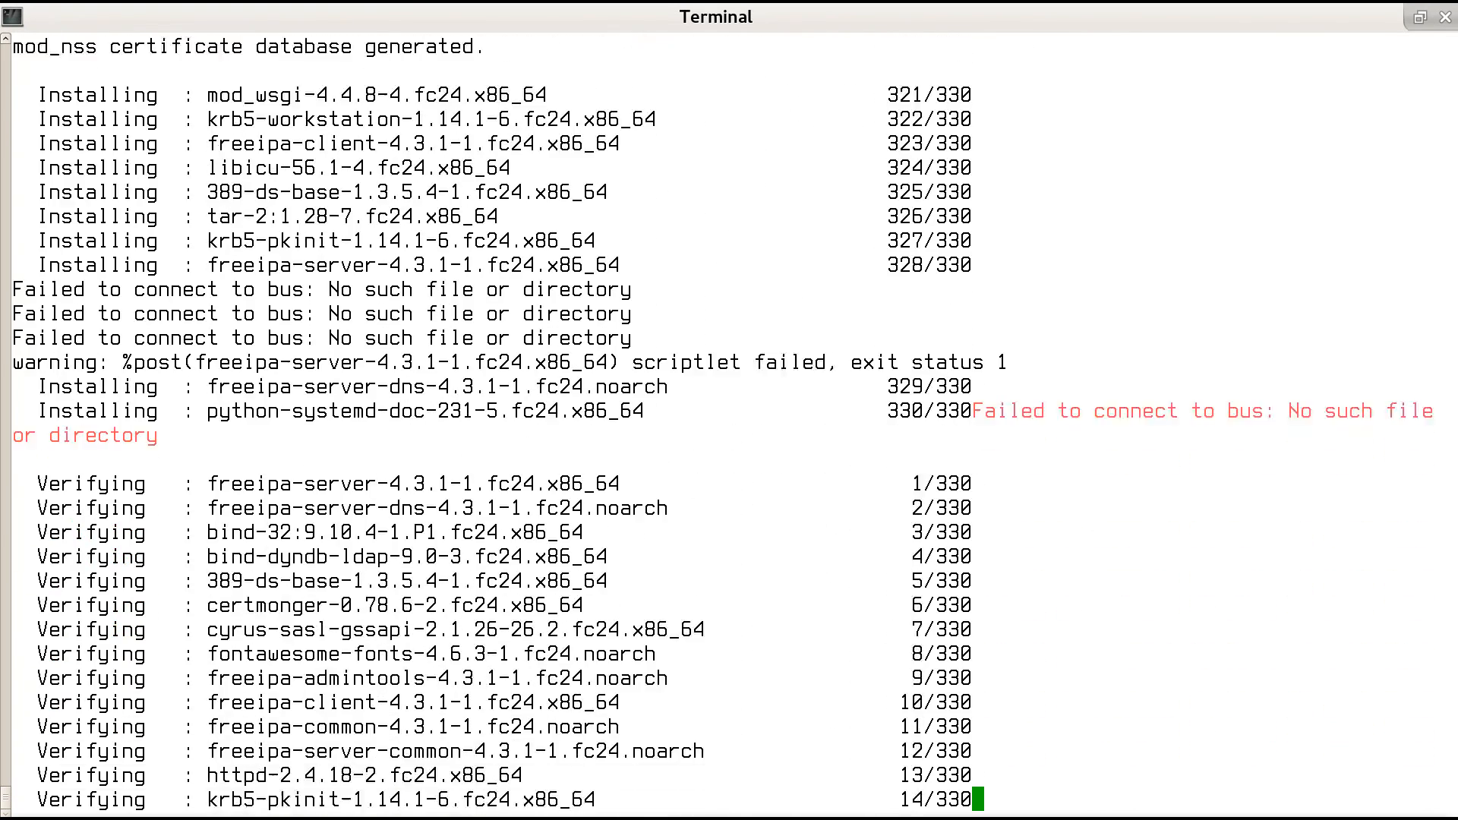
{"action": "scroll", "scroll_direction": "down", "scroll_amount": 3}
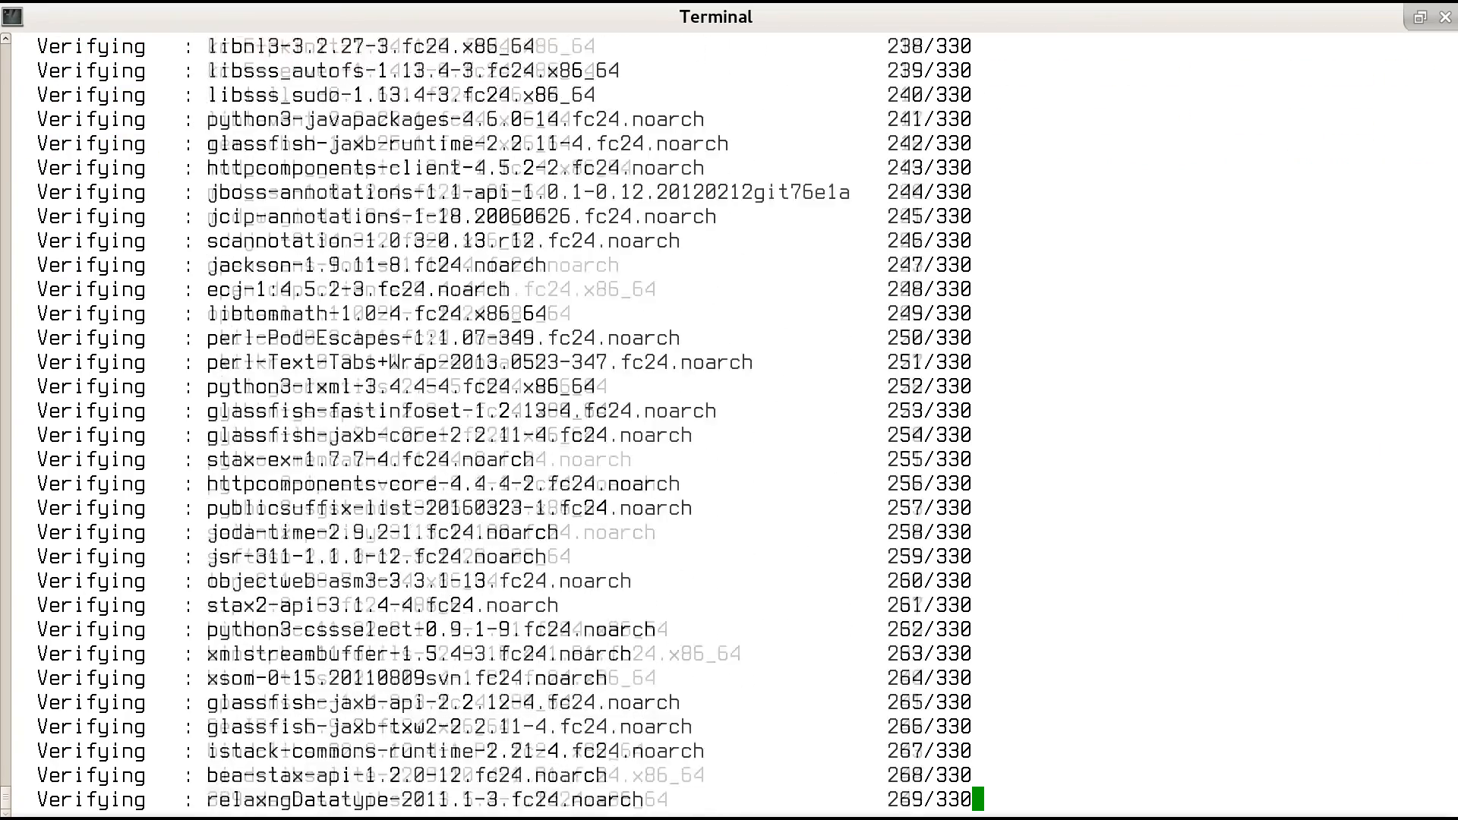
{"action": "scroll", "scroll_direction": "down", "scroll_amount": 3}
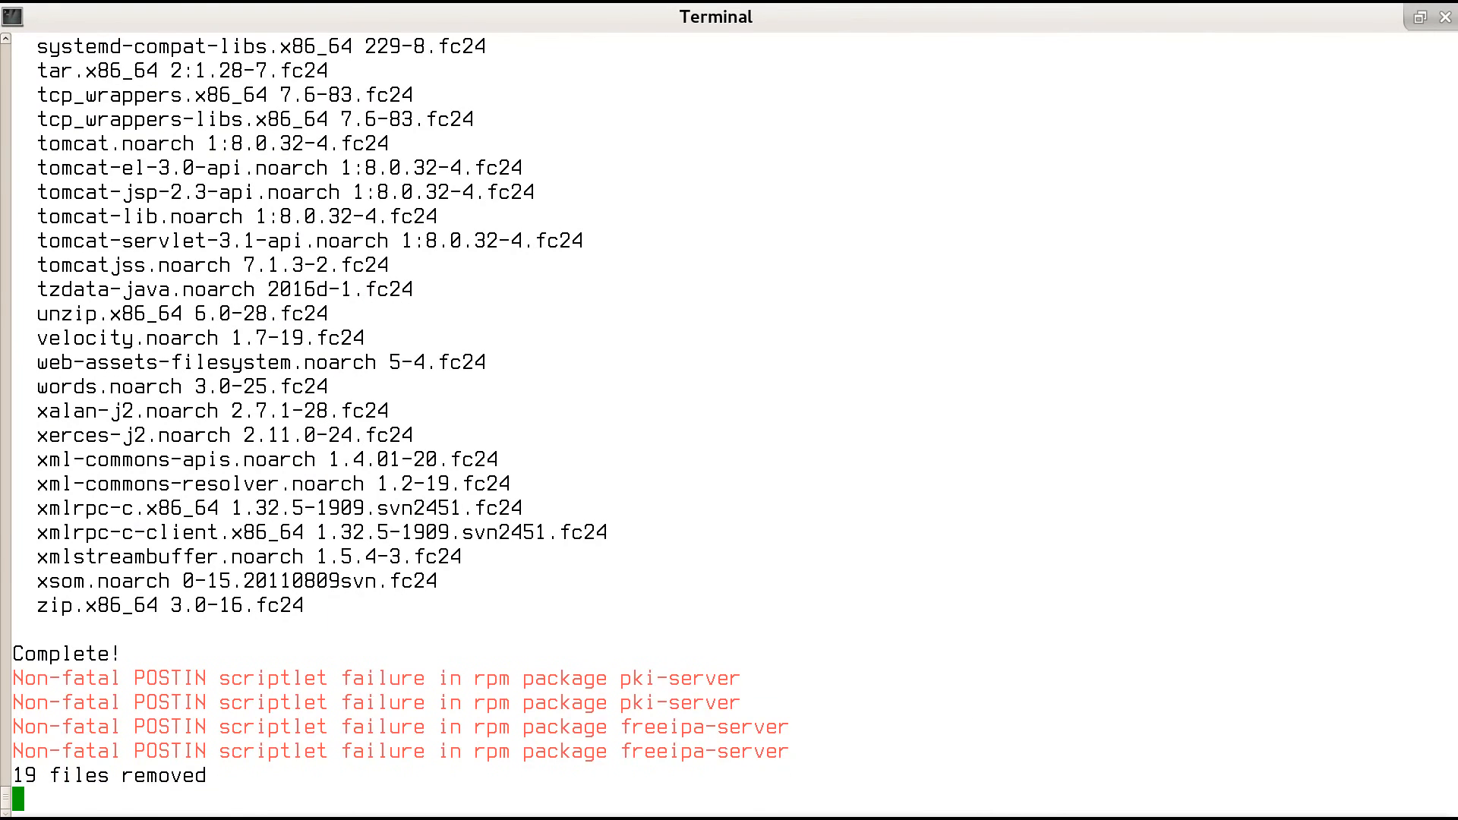
Scroll through the build output as Dockerfile steps 4 through 36 run, reaching the RUN label step
{"action": "scroll", "scroll_direction": "down", "scroll_amount": 3}
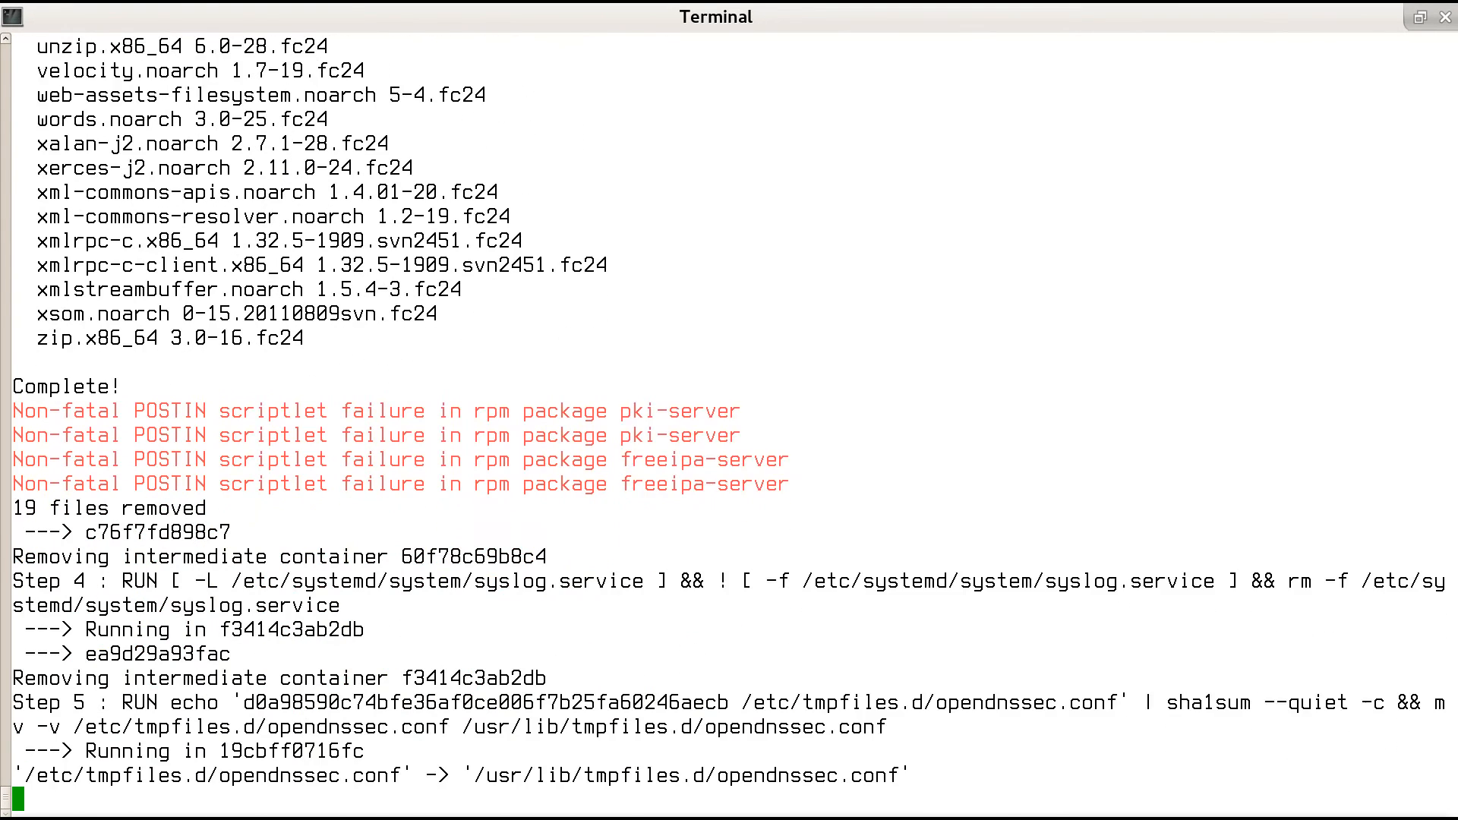
{"action": "scroll", "scroll_direction": "down", "scroll_amount": 3}
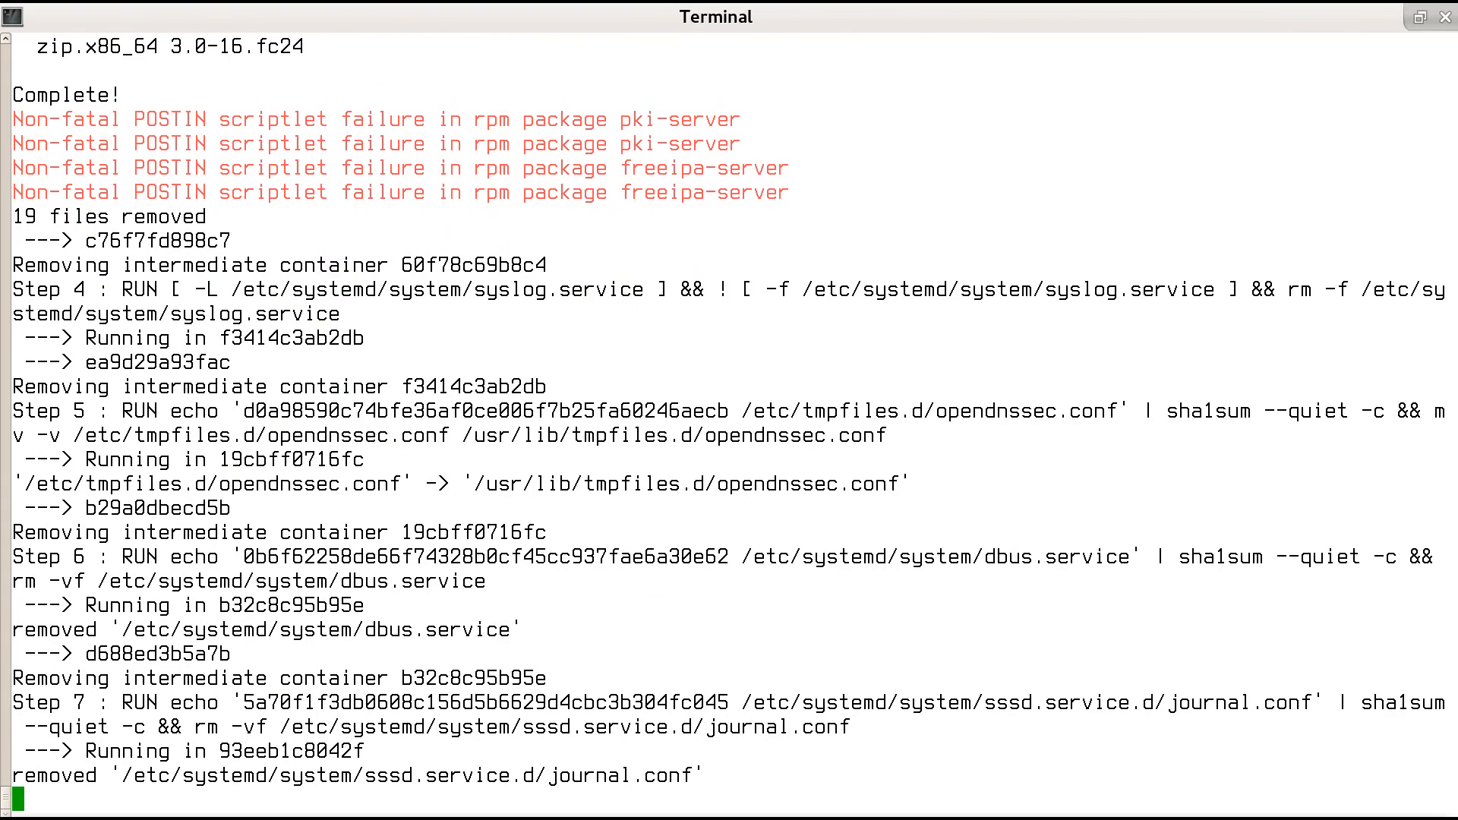
{"action": "scroll", "scroll_direction": "down", "scroll_amount": 3}
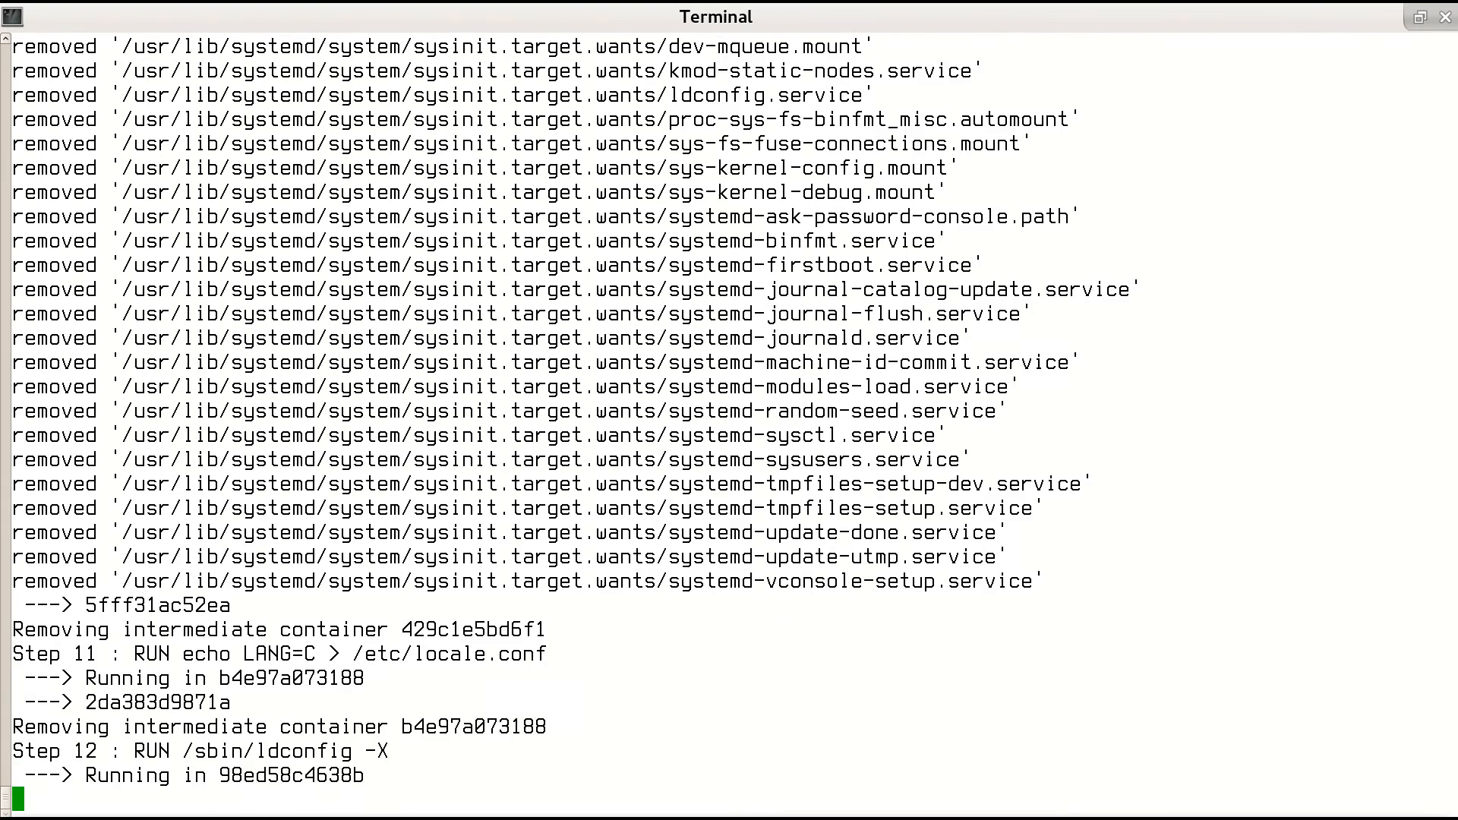
{"action": "scroll", "scroll_direction": "down", "scroll_amount": 3}
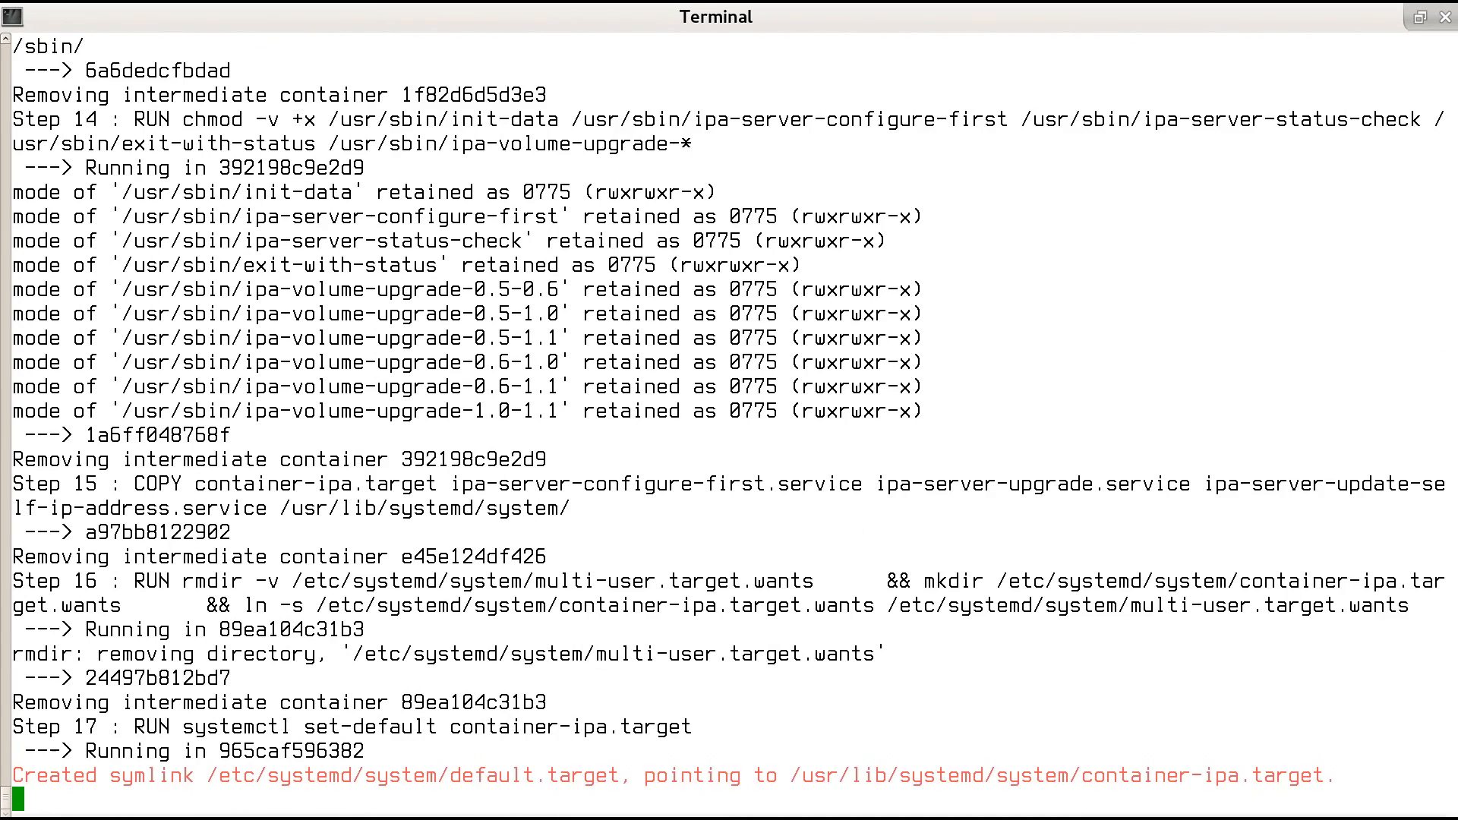
{"action": "scroll", "scroll_direction": "down", "scroll_amount": 3}
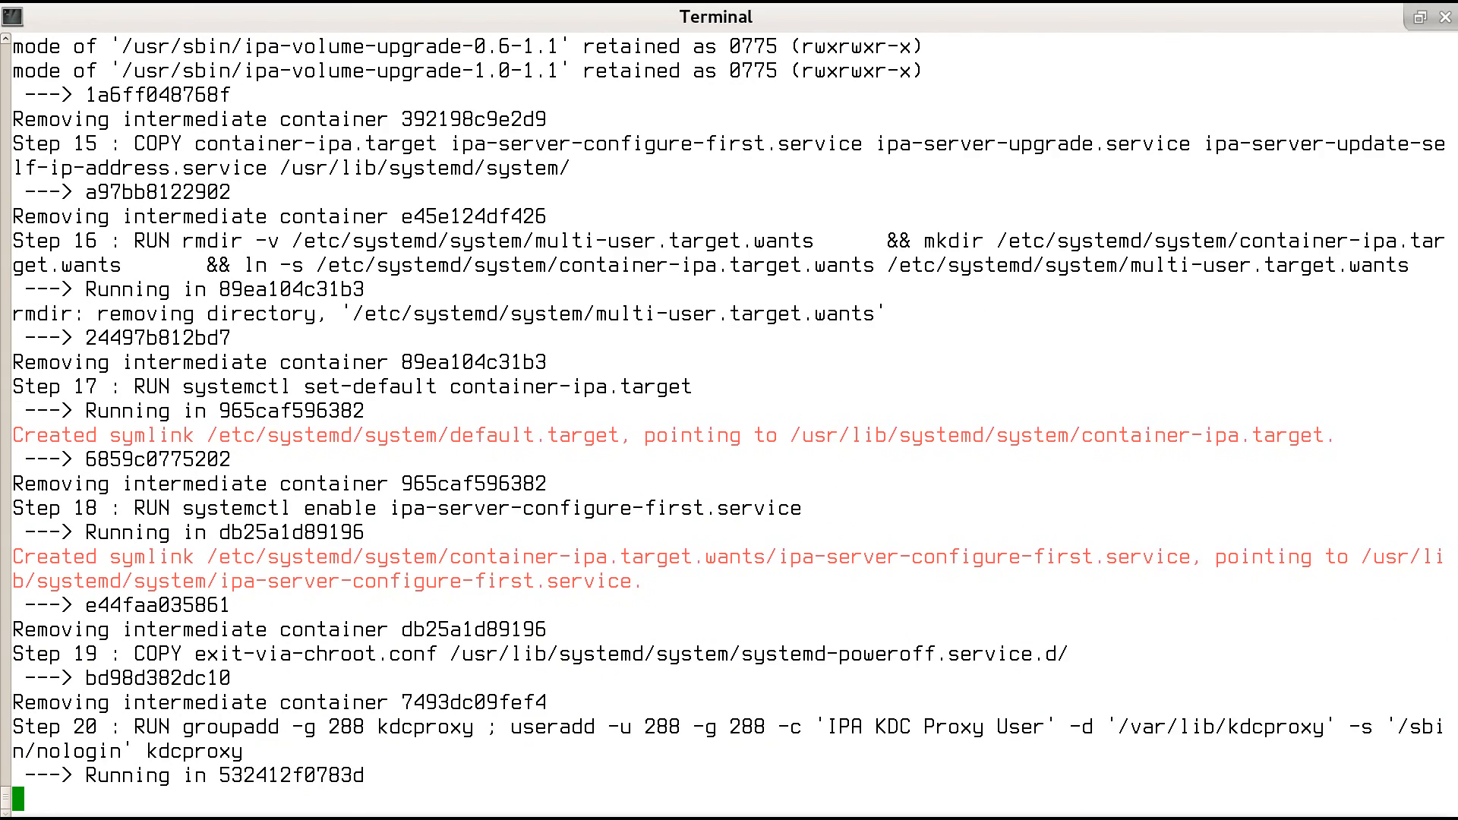
{"action": "scroll", "scroll_direction": "down", "scroll_amount": 3}
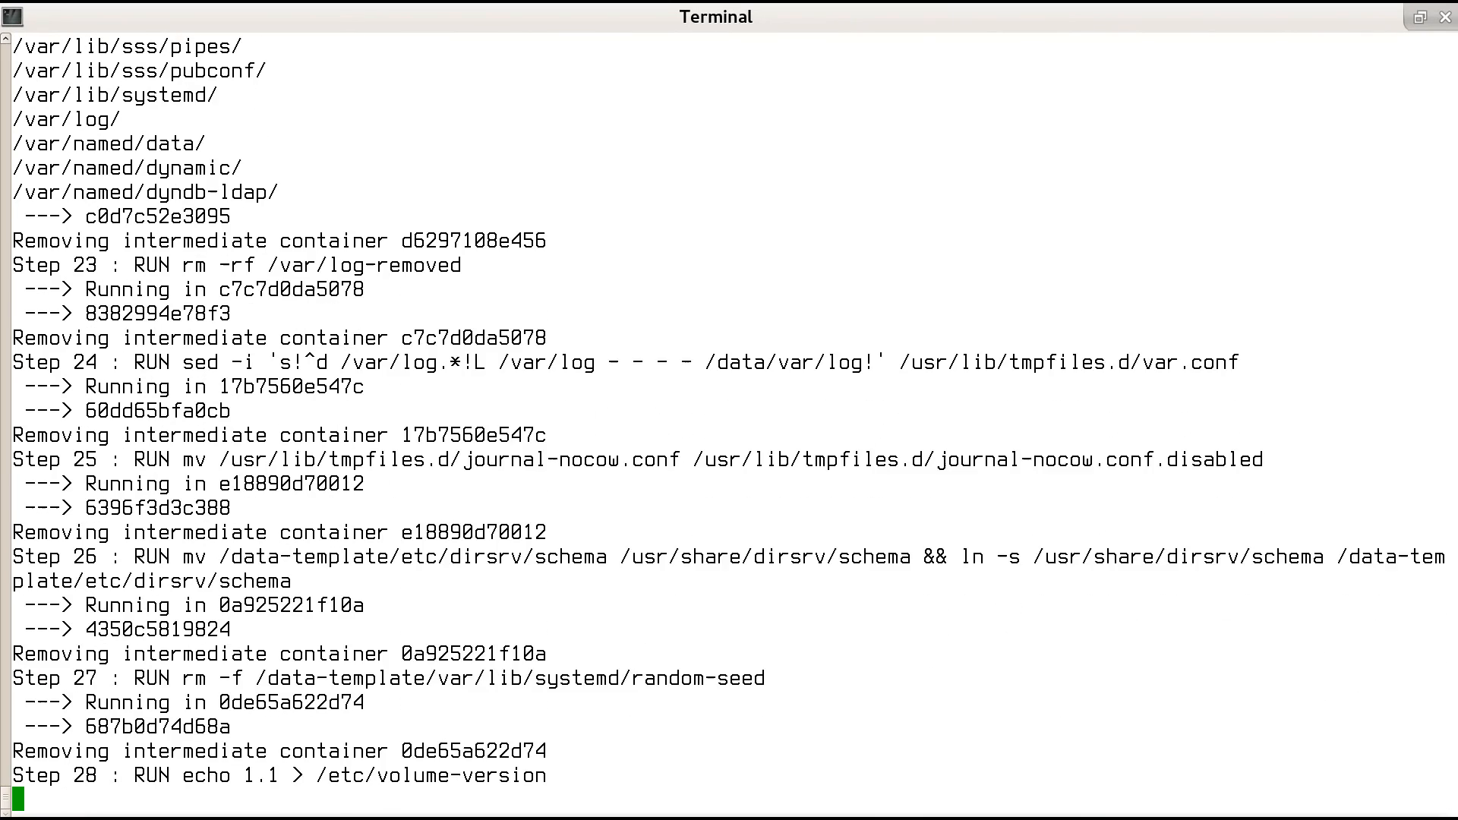
{"action": "scroll", "scroll_direction": "down", "scroll_amount": 3}
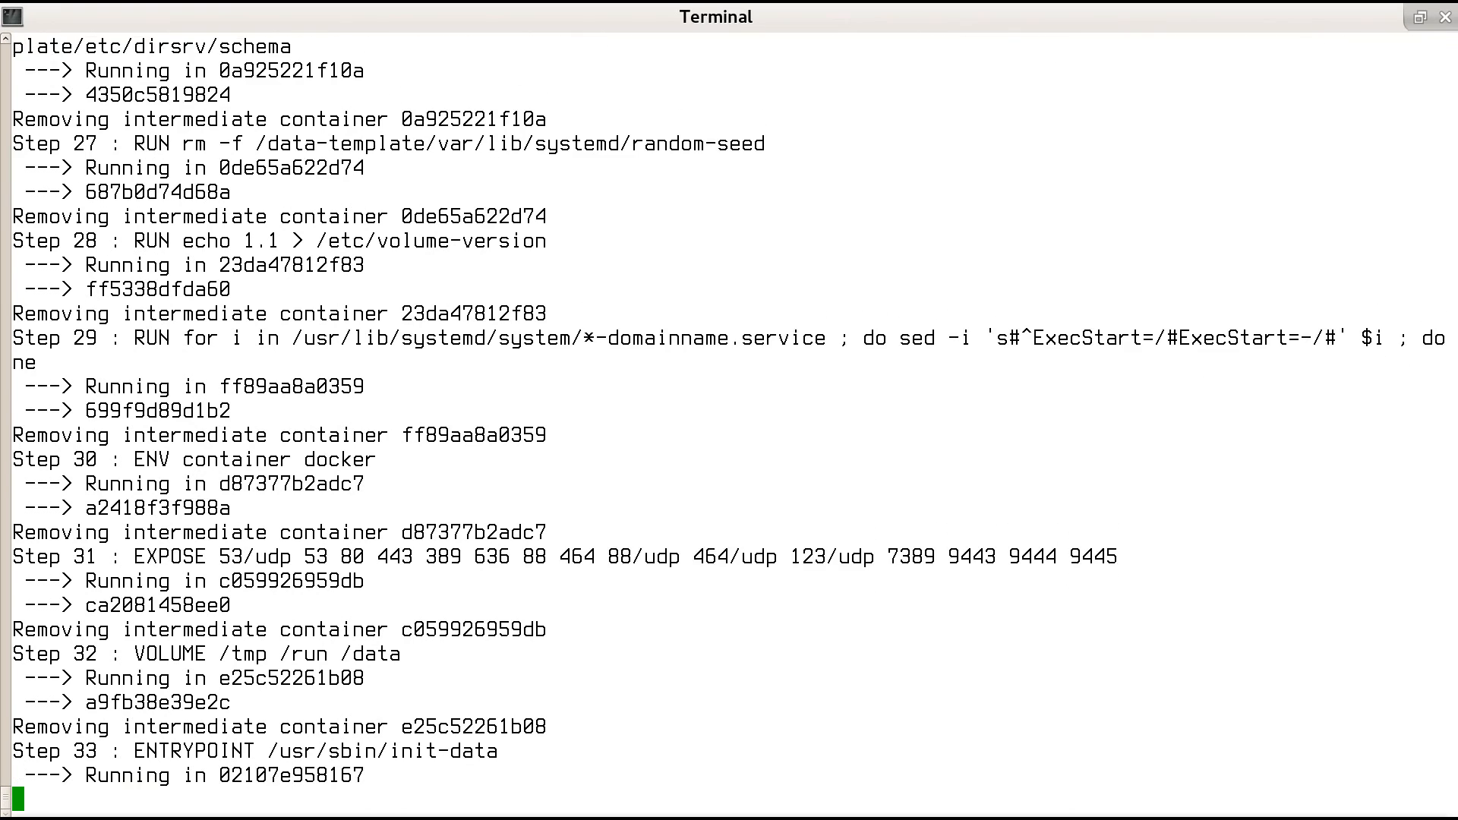
{"action": "scroll", "scroll_direction": "down", "scroll_amount": 3}
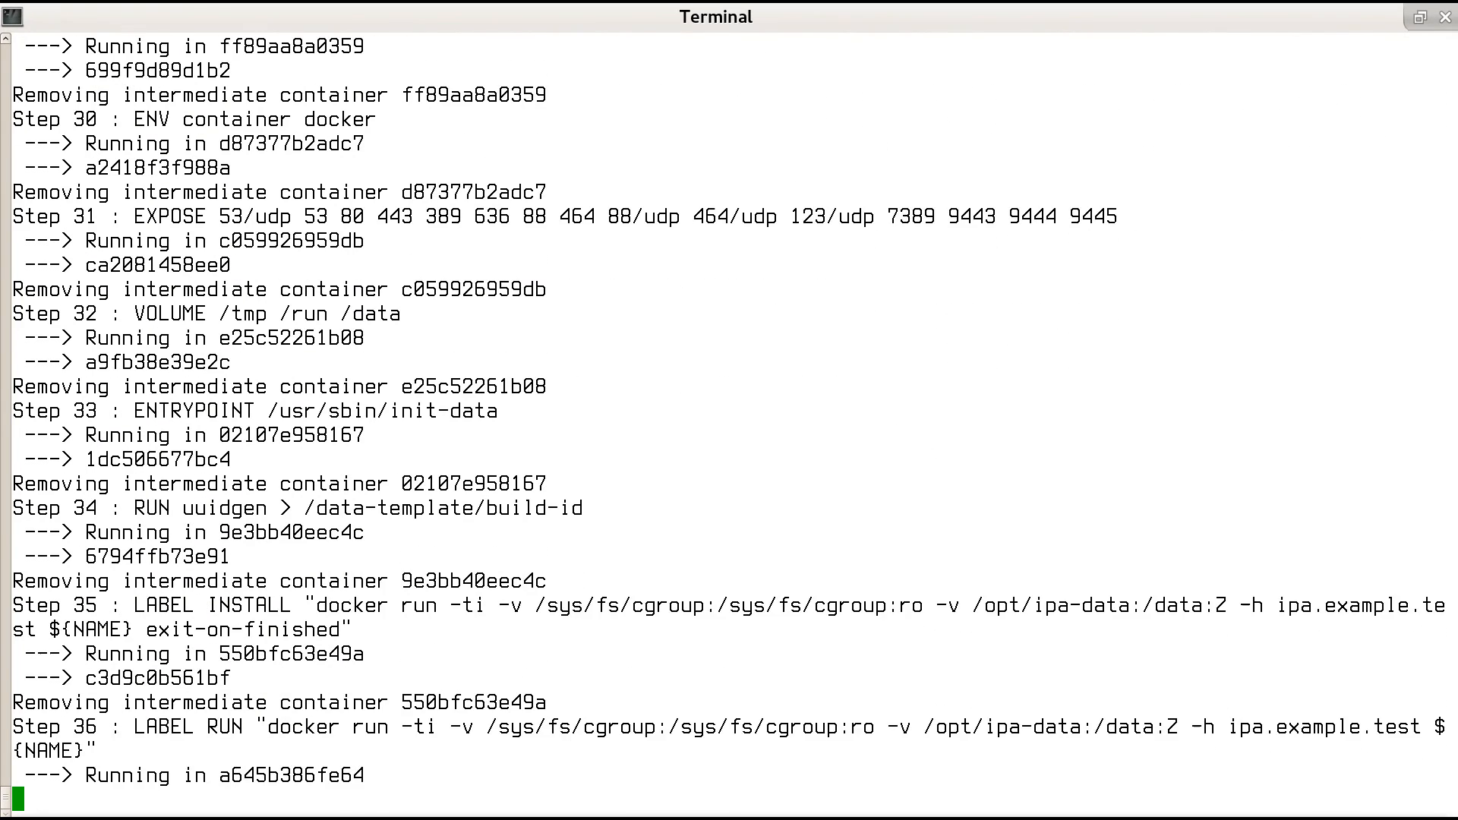